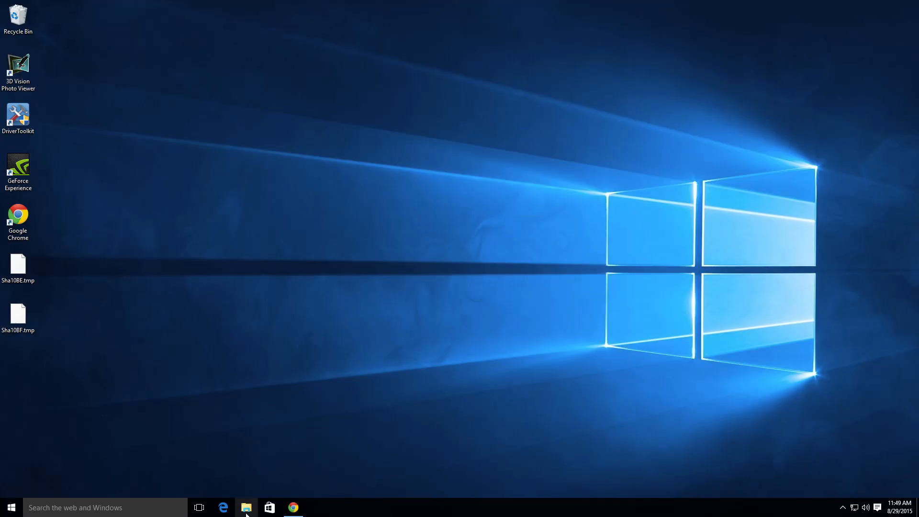
Launch G8Option from C: > Program Files (x86) > AULA > G8 Mouse in File Explorer
left_click(246, 507)
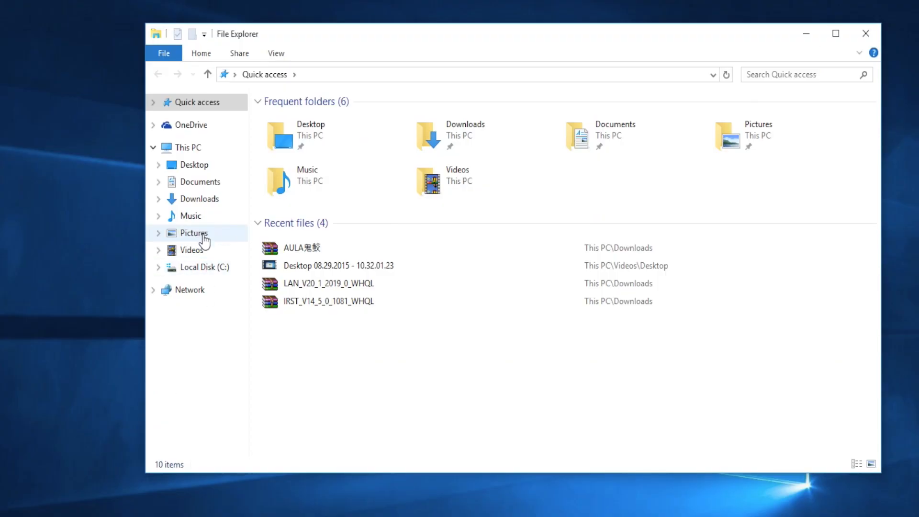
left_click(205, 267)
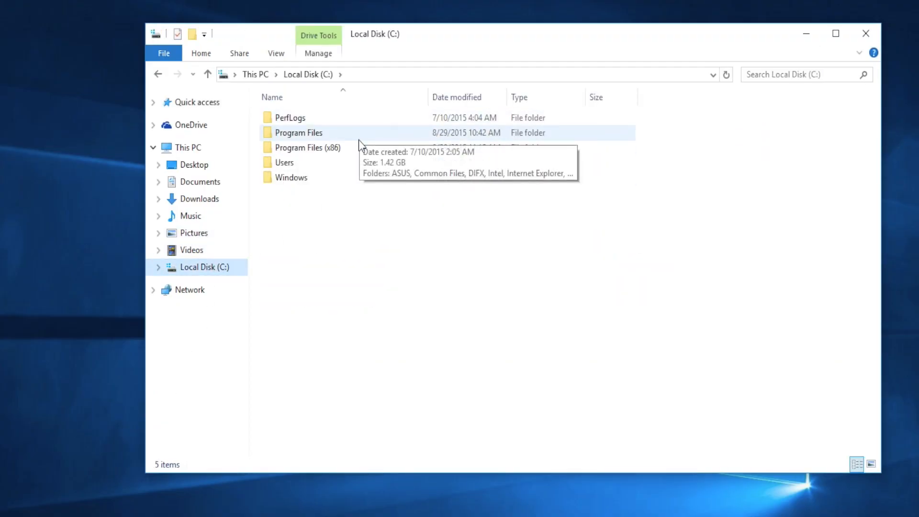
double_click(307, 147)
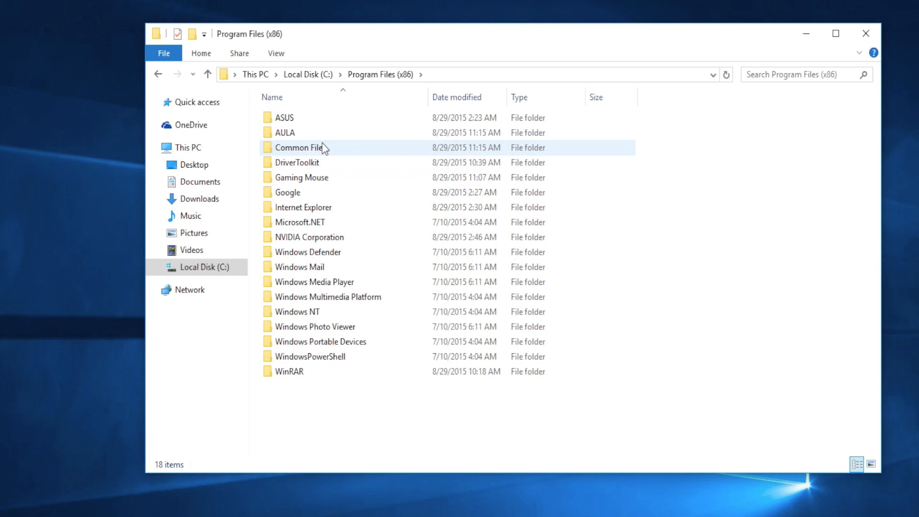
double_click(284, 132)
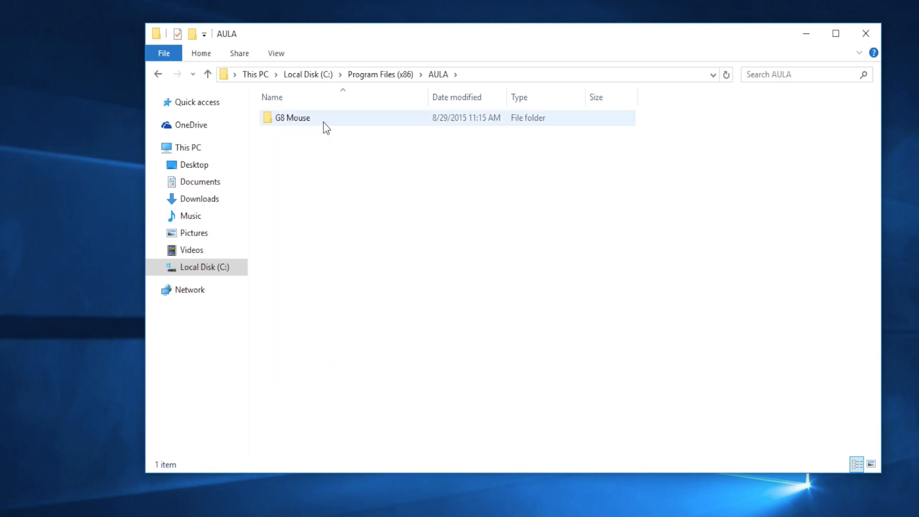
double_click(292, 118)
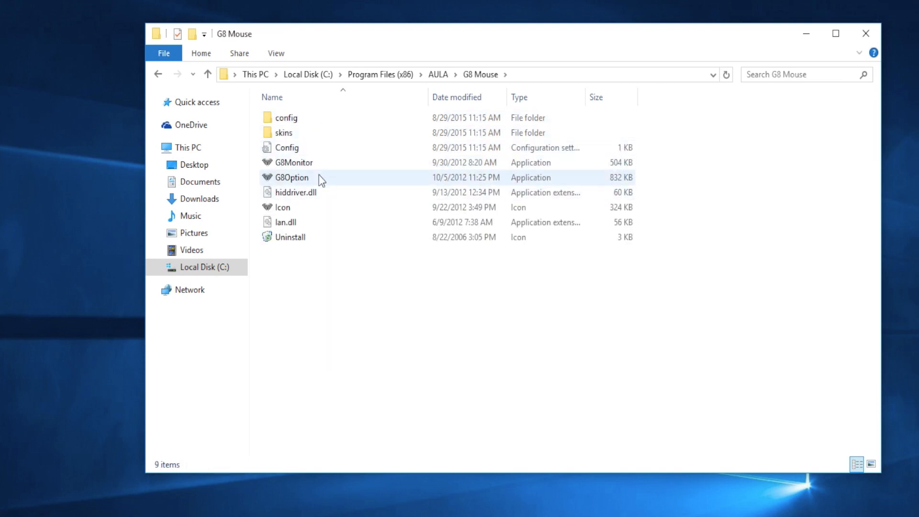
double_click(292, 177)
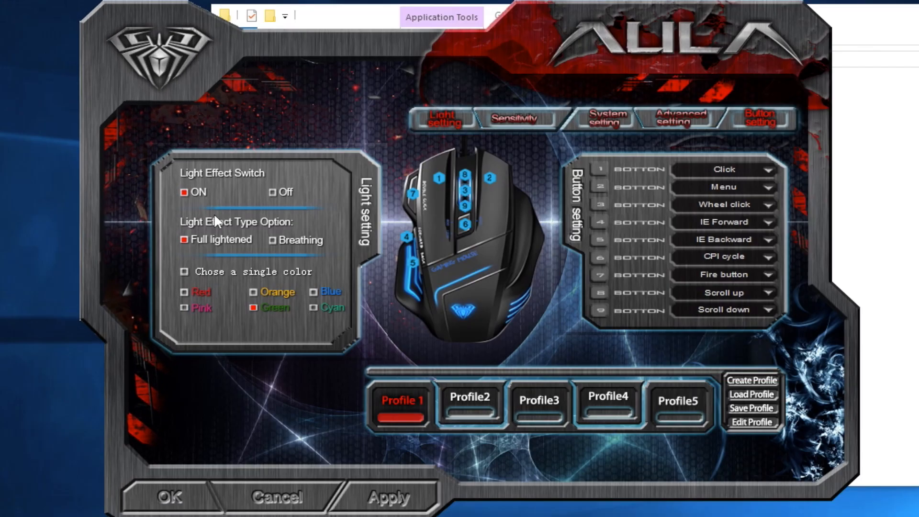
mouse_move(312, 224)
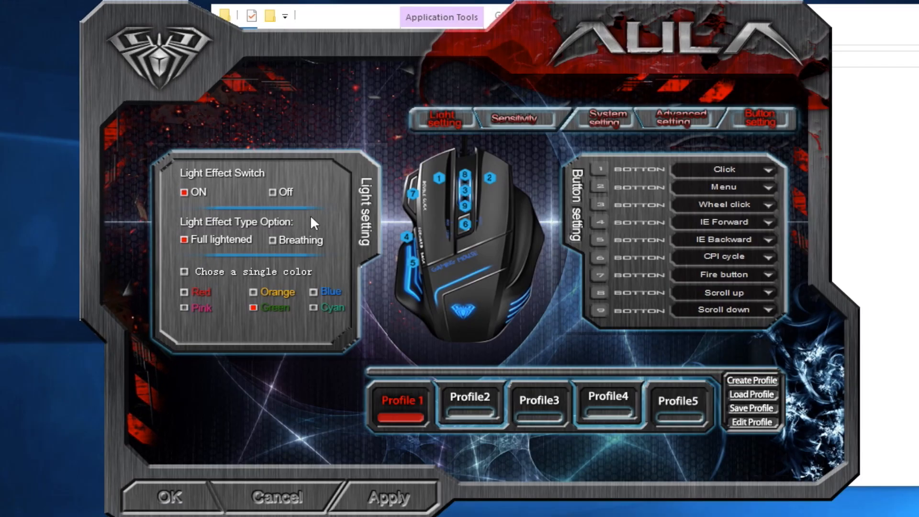
mouse_move(212, 207)
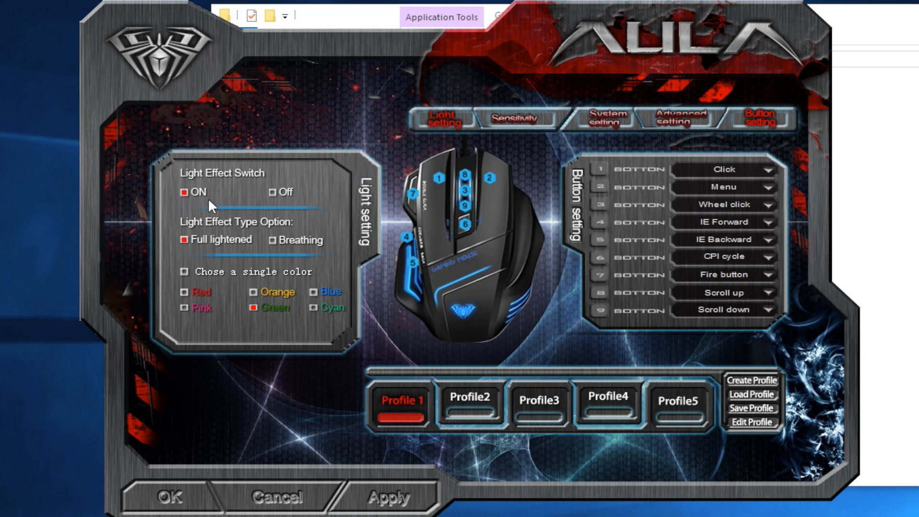
mouse_move(301, 288)
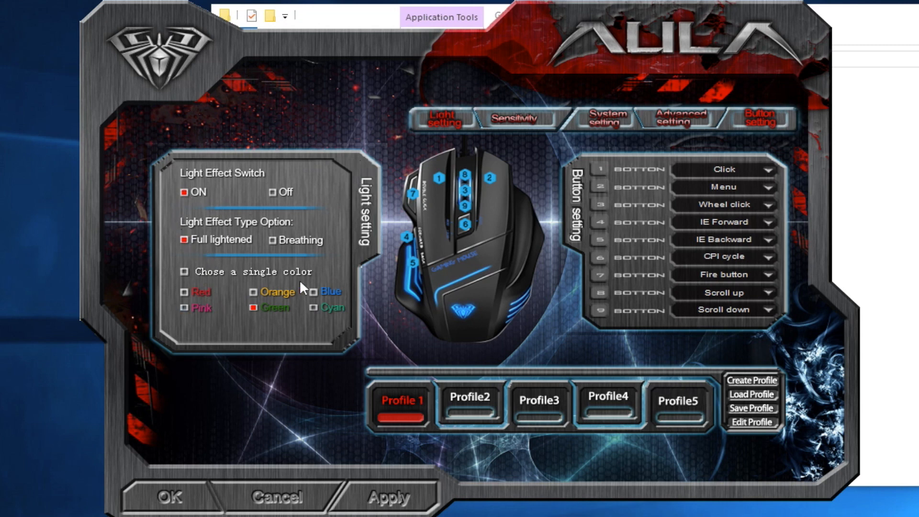
mouse_move(315, 320)
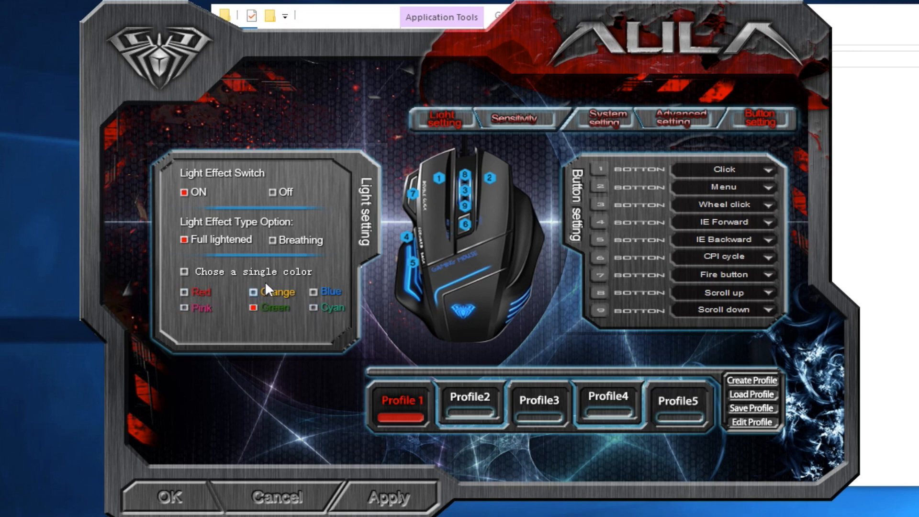
Show the Sensitivity page with DPI presets 800, 1200 and 2000
left_click(516, 118)
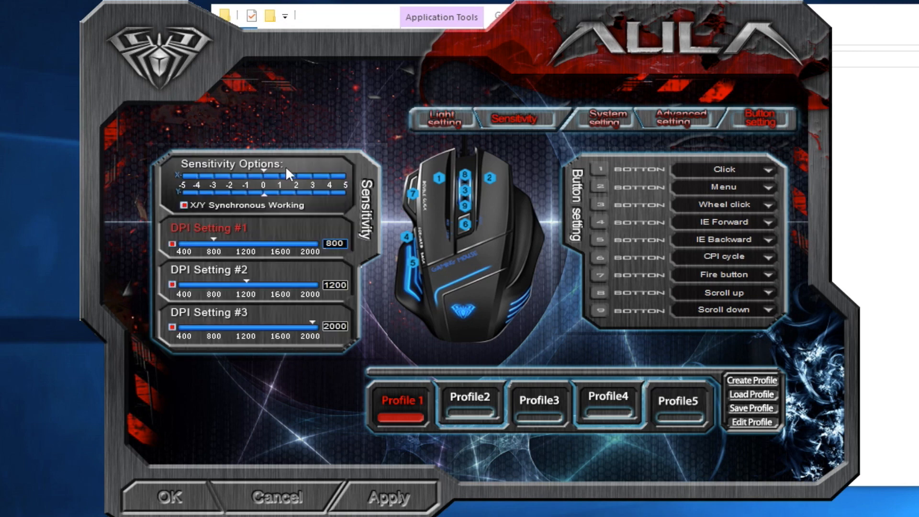
mouse_move(270, 190)
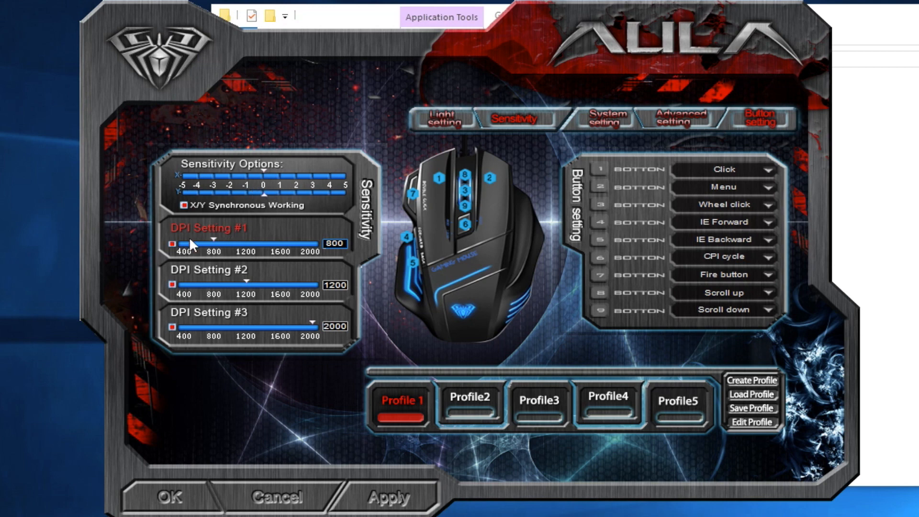
mouse_move(213, 243)
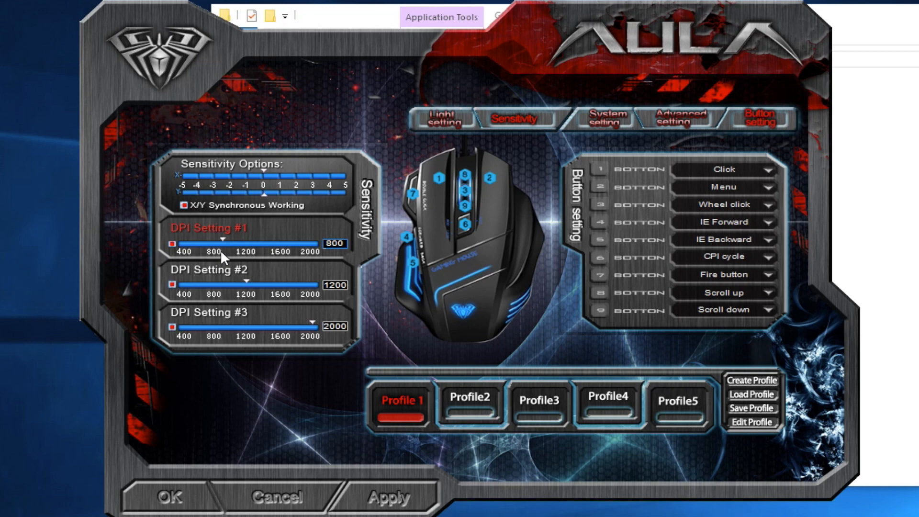
mouse_move(243, 286)
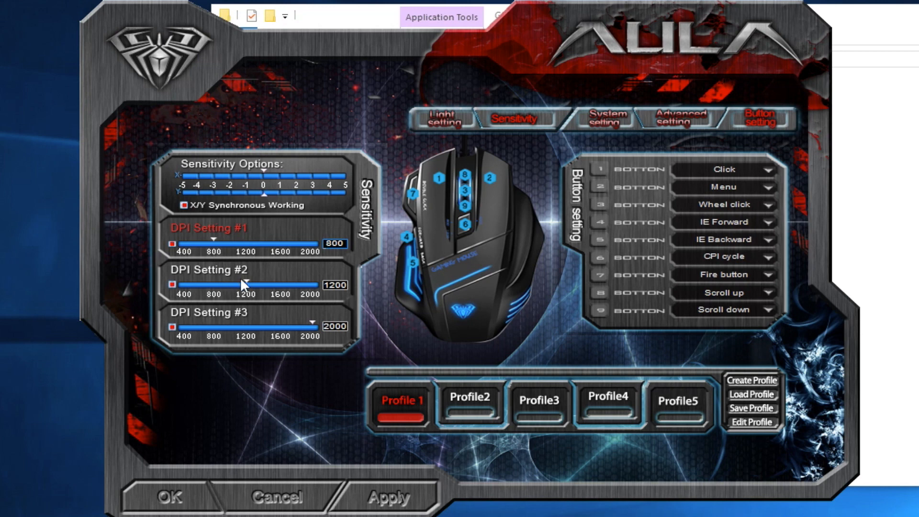
mouse_move(249, 288)
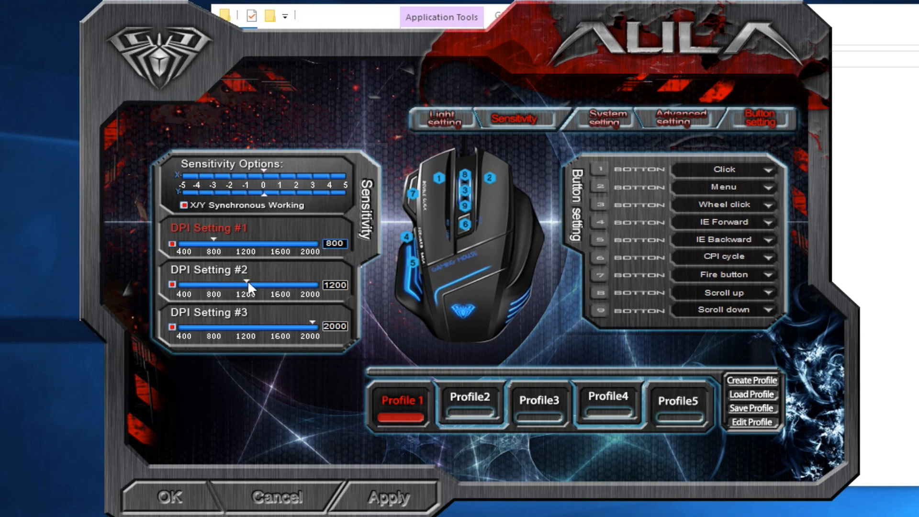
mouse_move(226, 246)
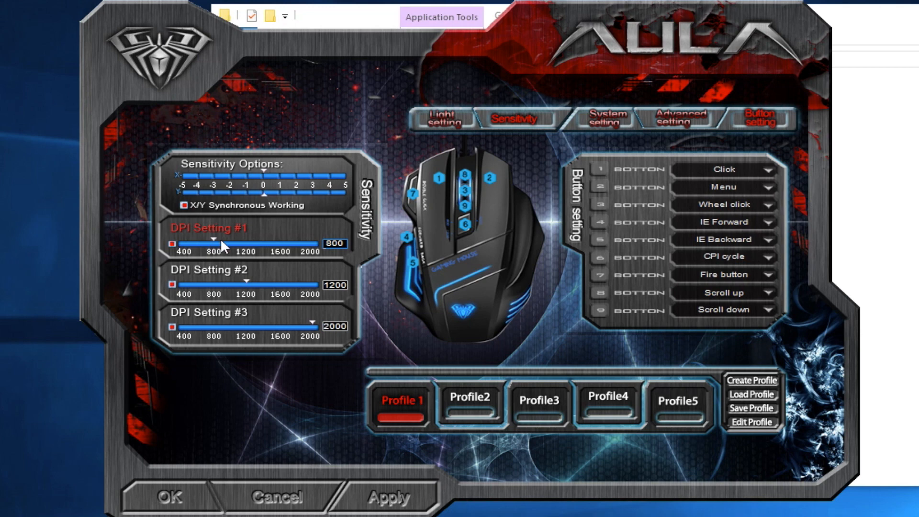
mouse_move(215, 249)
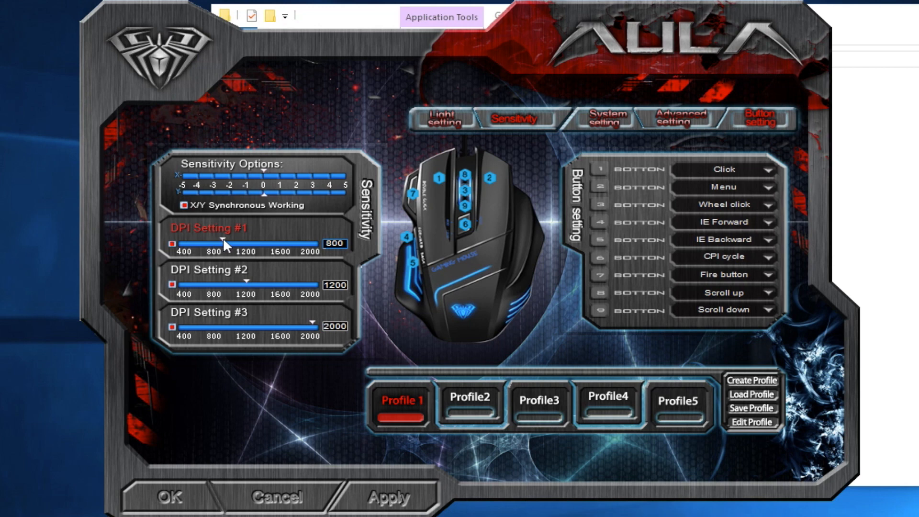
mouse_move(249, 287)
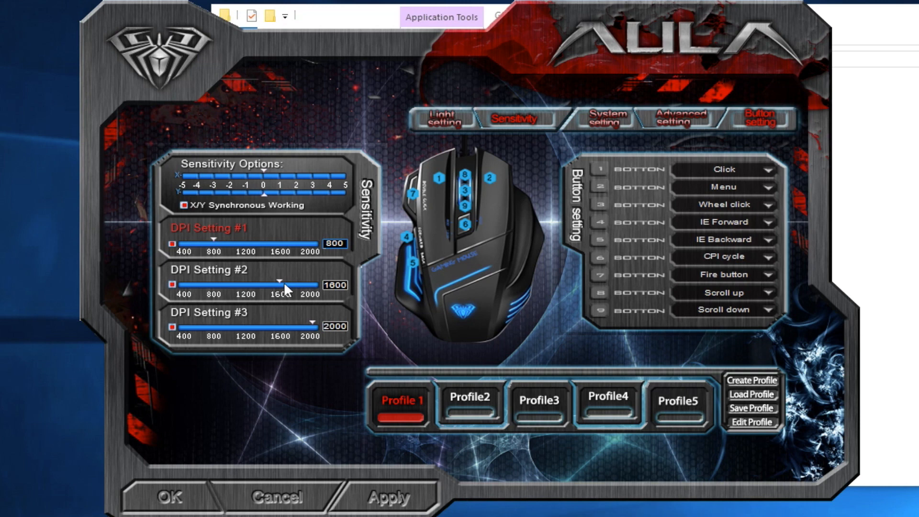
mouse_move(280, 285)
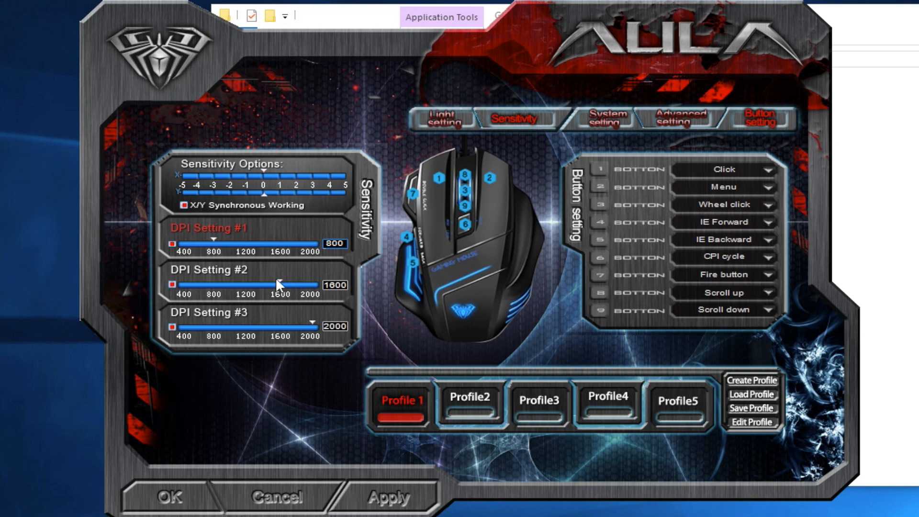
mouse_move(285, 284)
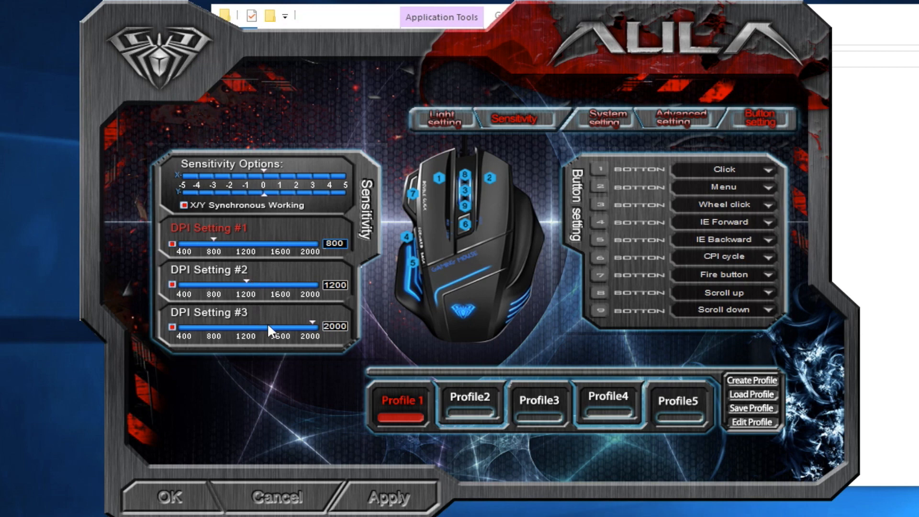
mouse_move(232, 298)
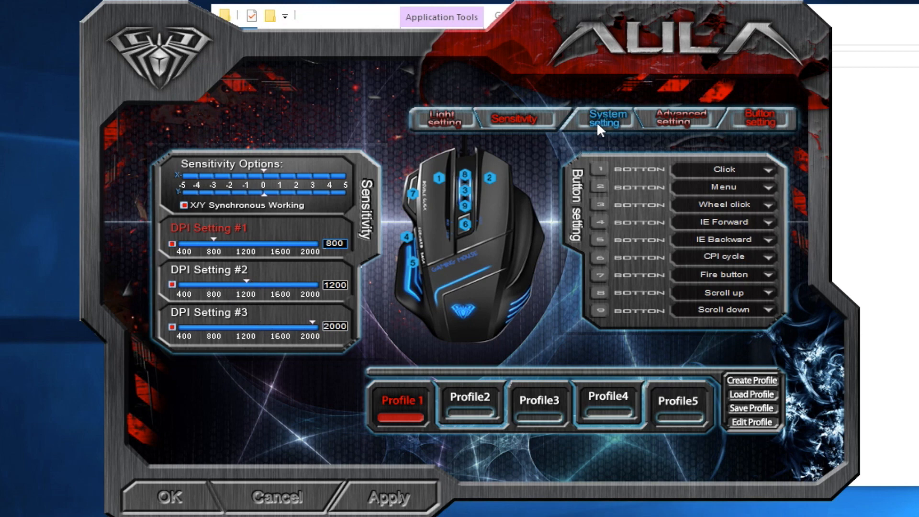
left_click(605, 118)
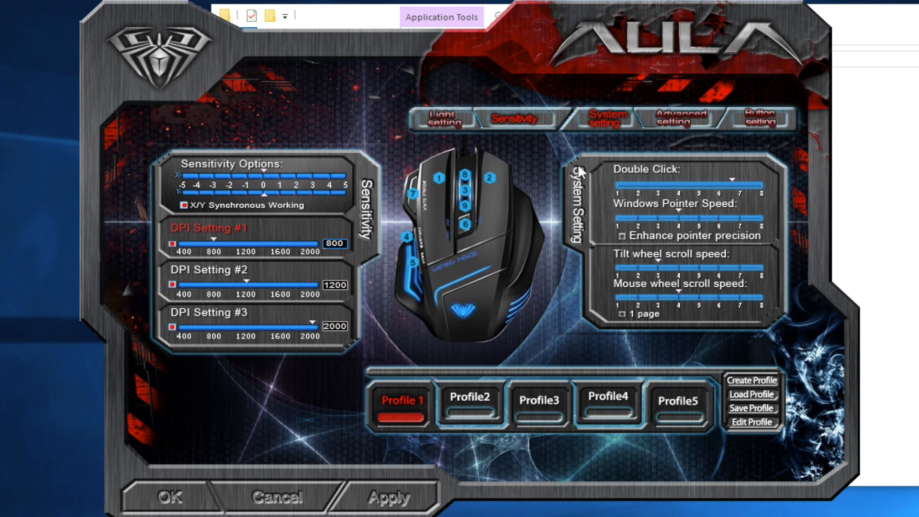
mouse_move(679, 268)
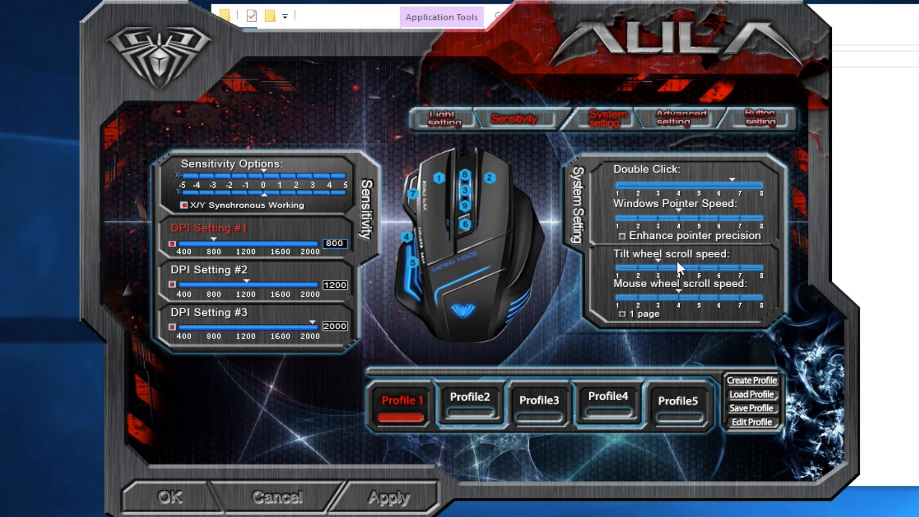
mouse_move(684, 139)
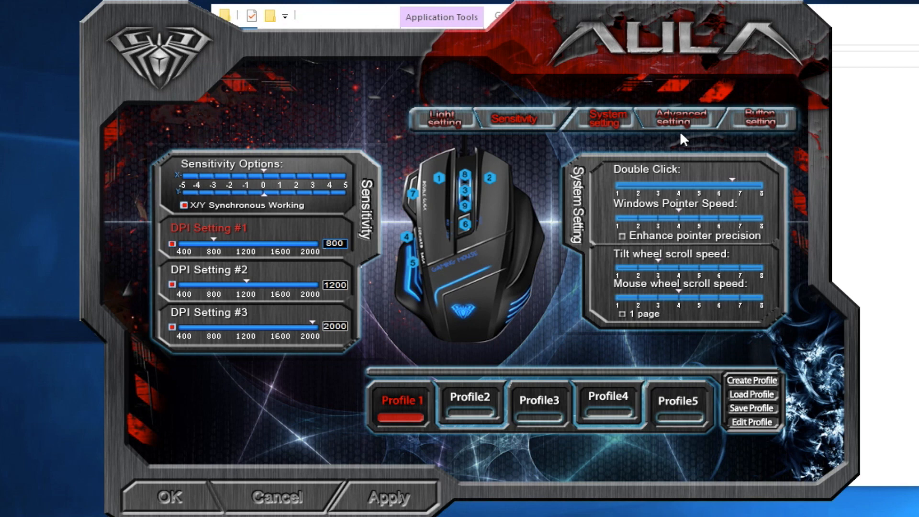
mouse_move(670, 268)
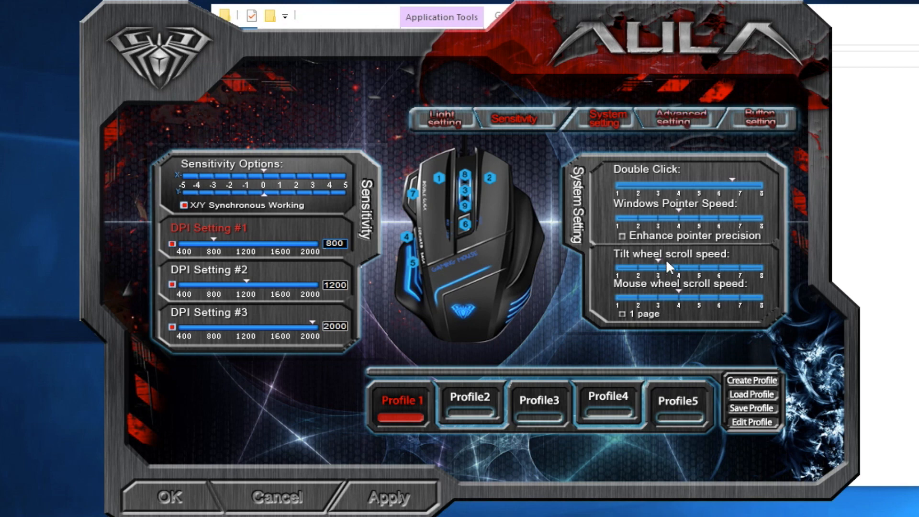
mouse_move(678, 121)
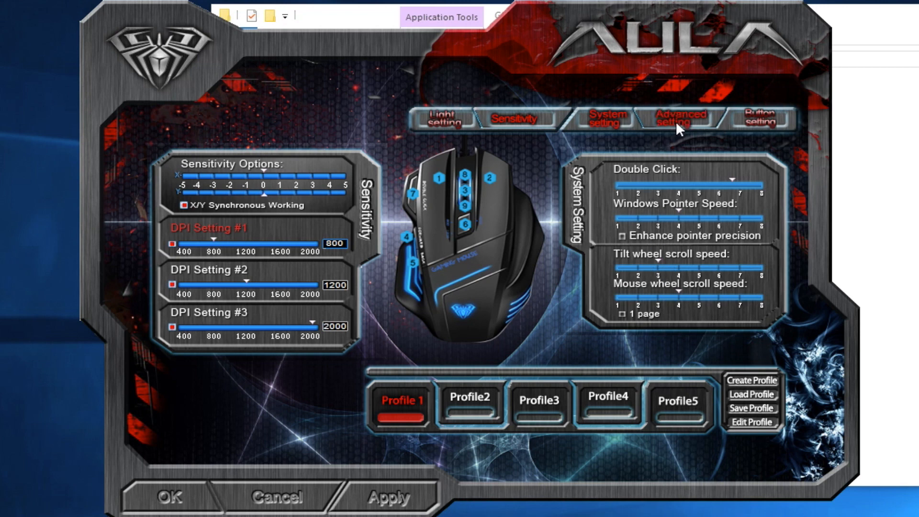
Show the Advanced settings and select the 500HZ polling rate
left_click(680, 117)
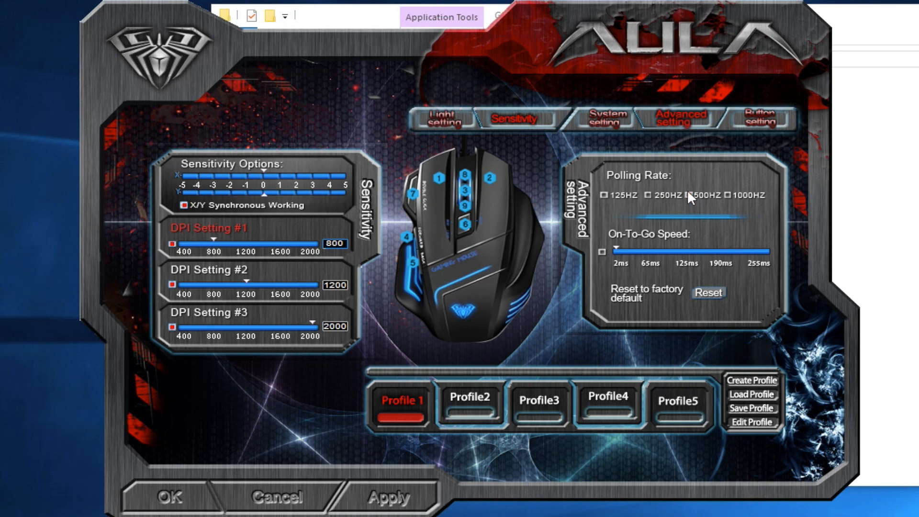
left_click(680, 195)
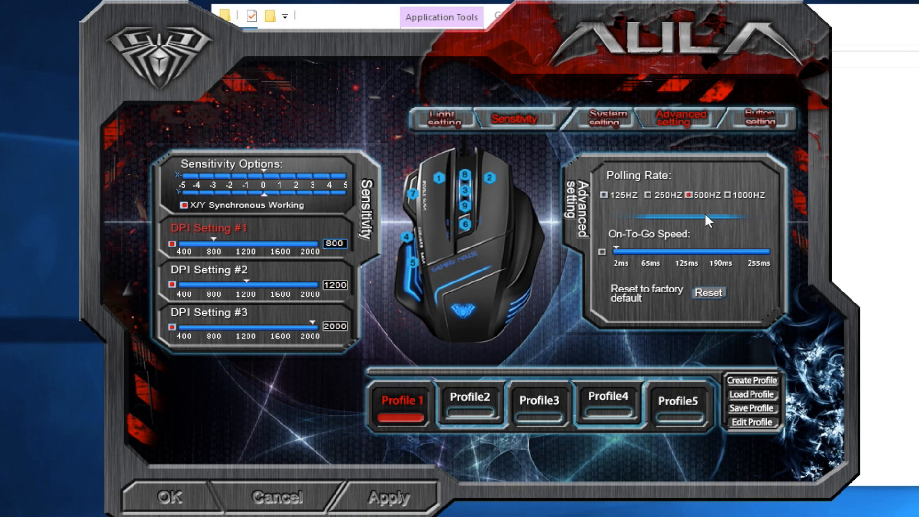
mouse_move(628, 250)
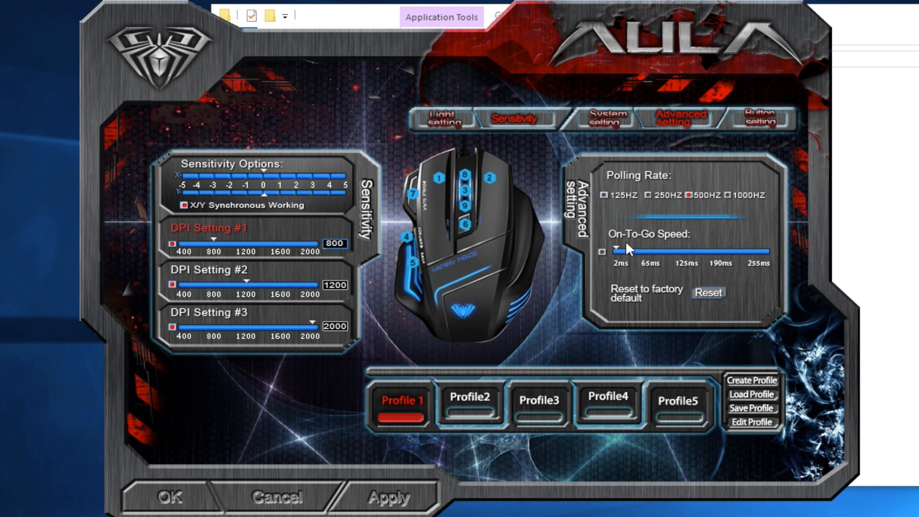
mouse_move(753, 273)
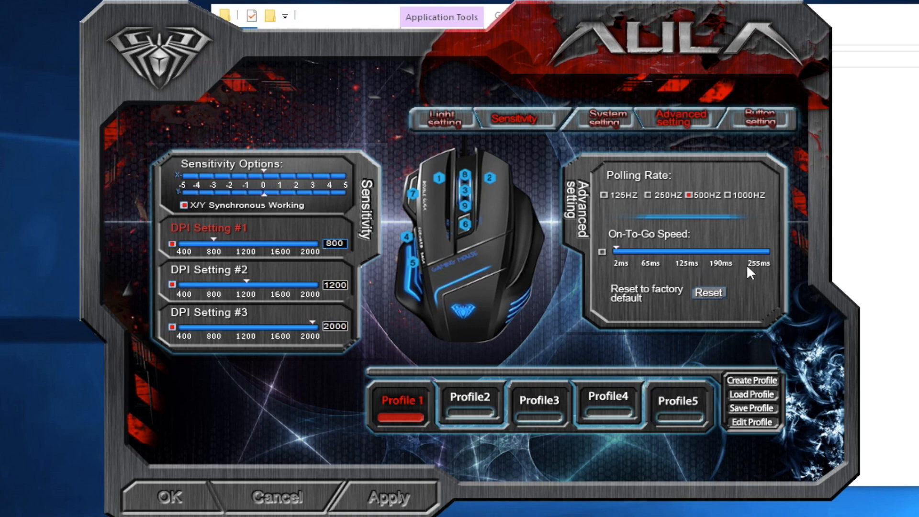
mouse_move(604, 259)
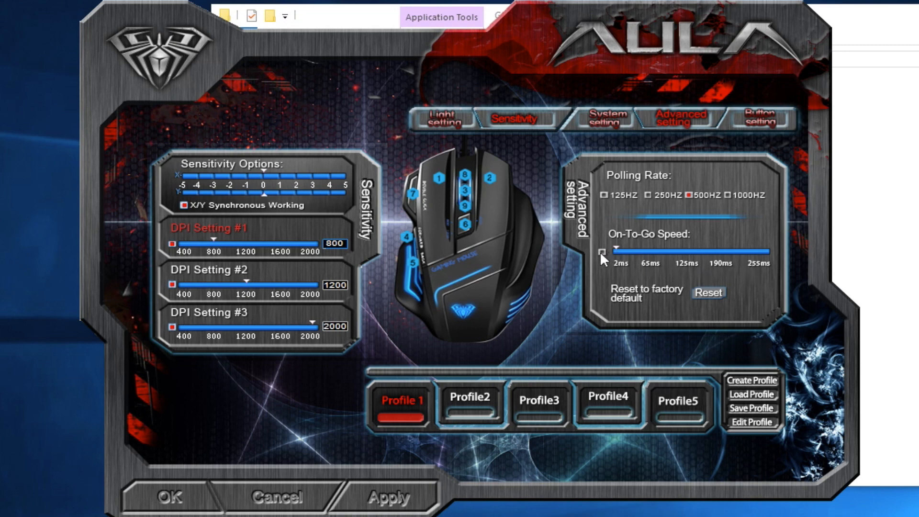
mouse_move(615, 252)
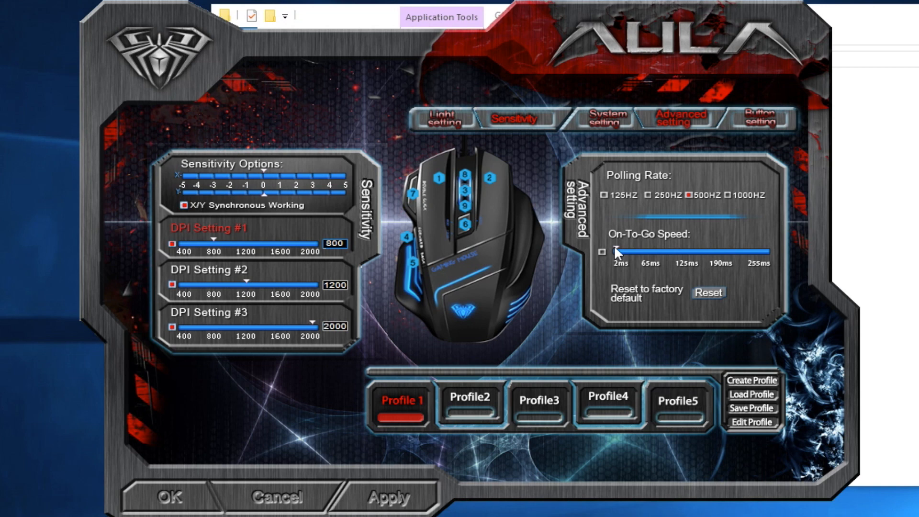
mouse_move(607, 264)
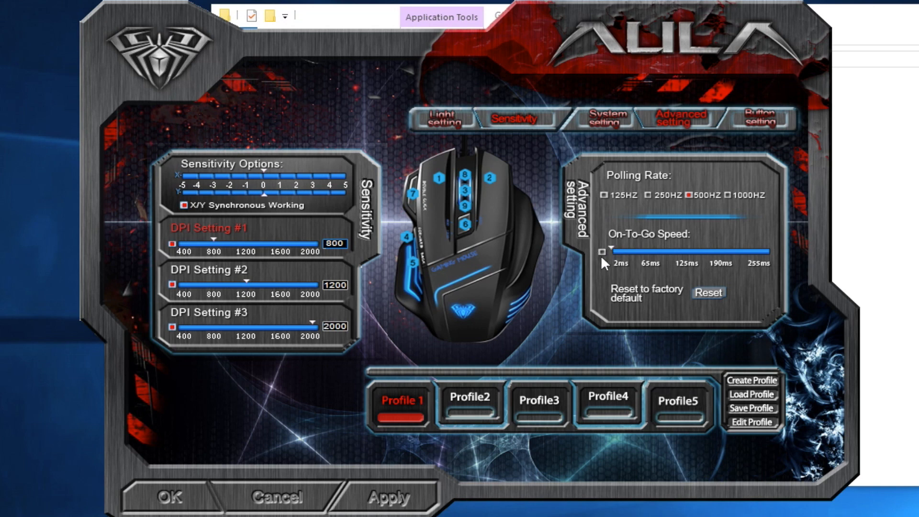
mouse_move(698, 188)
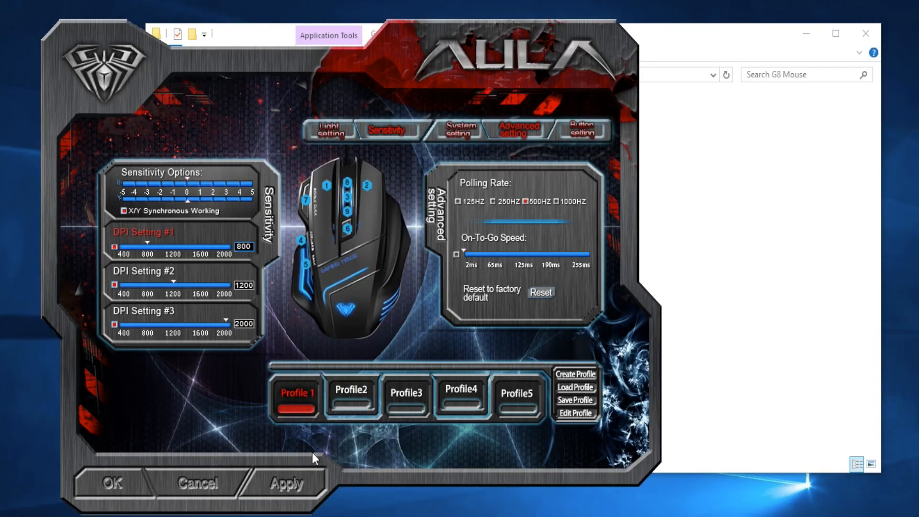
mouse_move(421, 305)
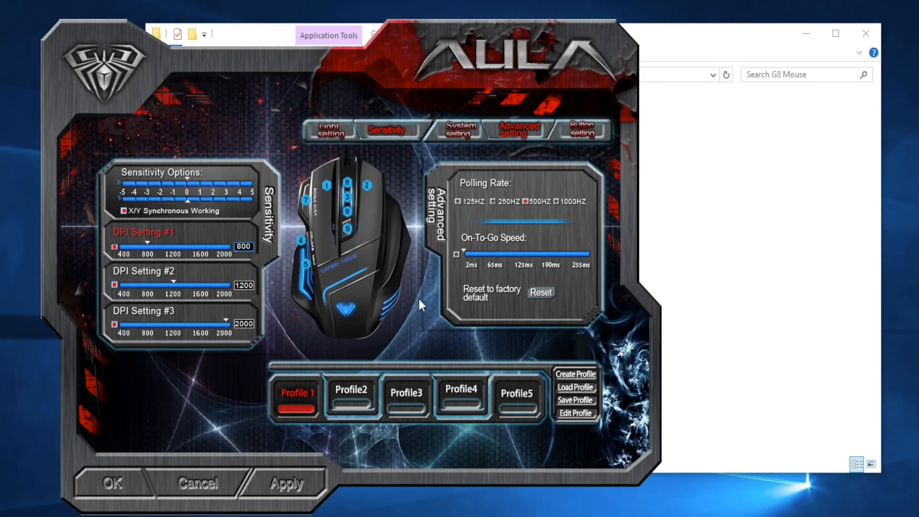
mouse_move(581, 129)
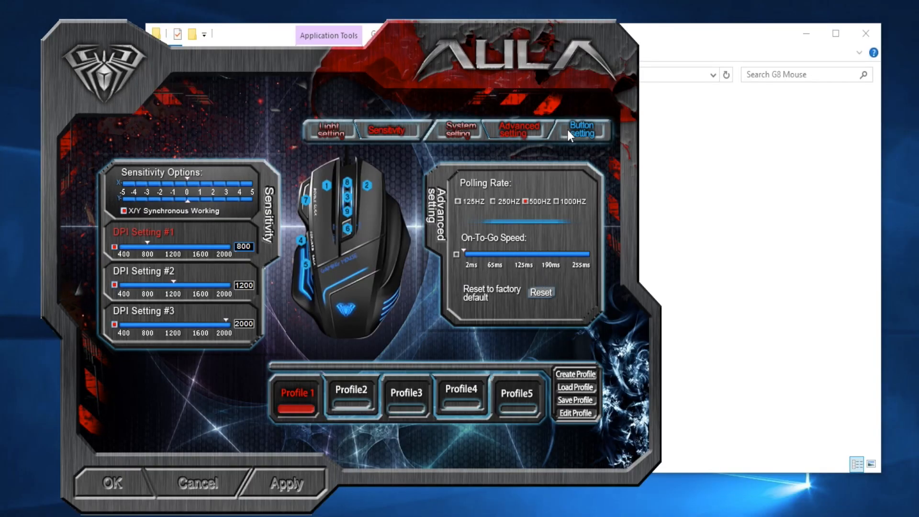
Show the Button settings and keep button 7 assigned to Fire button
left_click(581, 131)
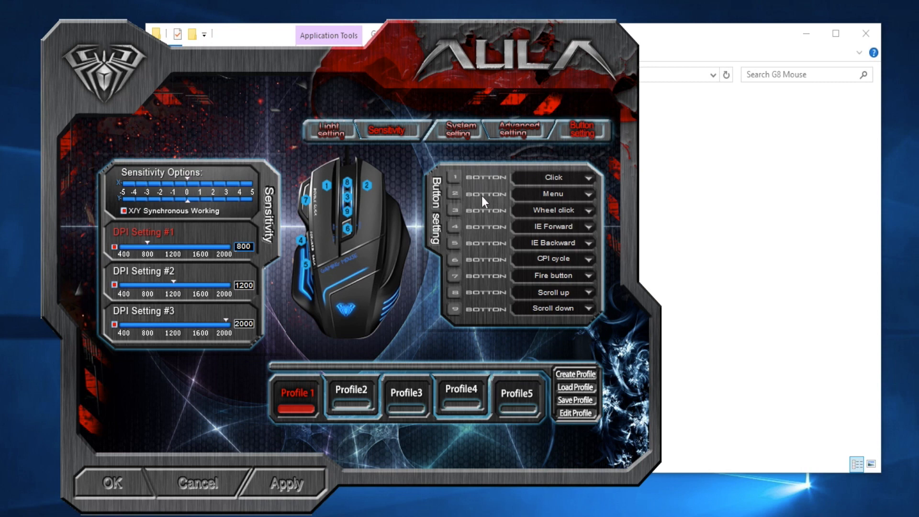
mouse_move(552, 285)
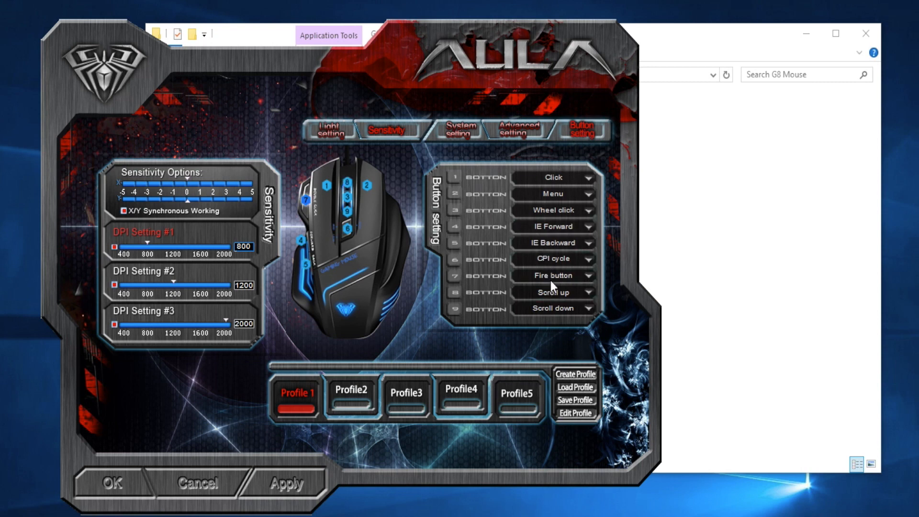
mouse_move(590, 282)
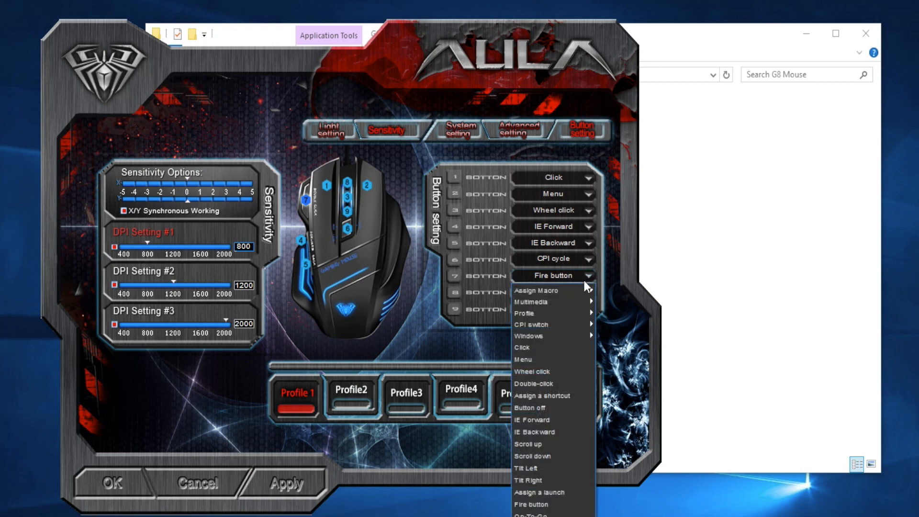
mouse_move(548, 408)
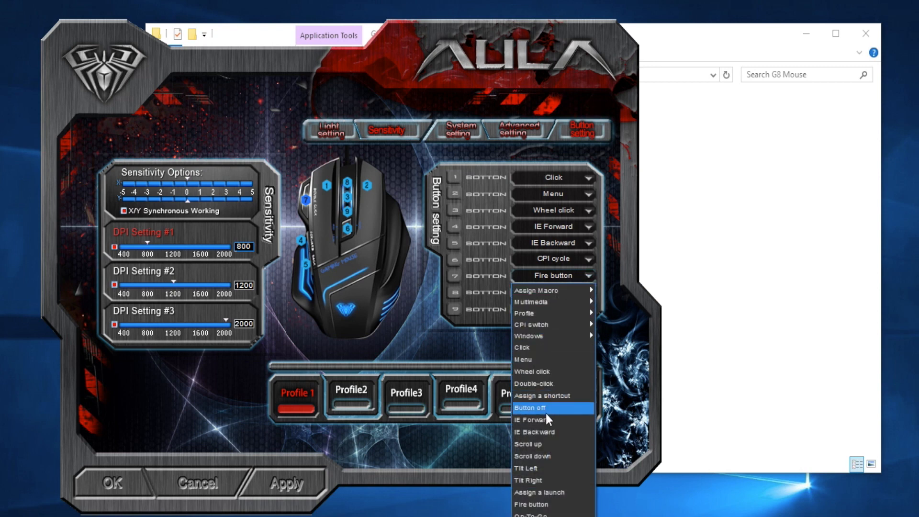
mouse_move(547, 481)
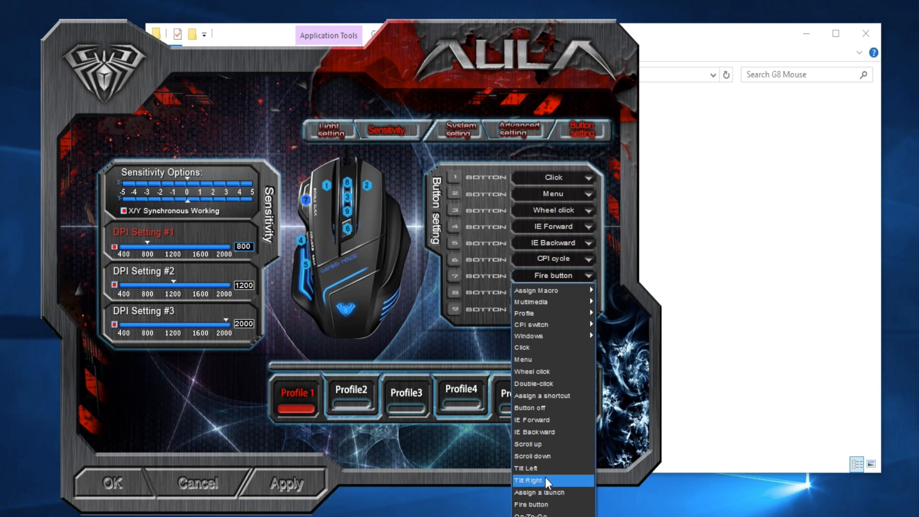
mouse_move(594, 278)
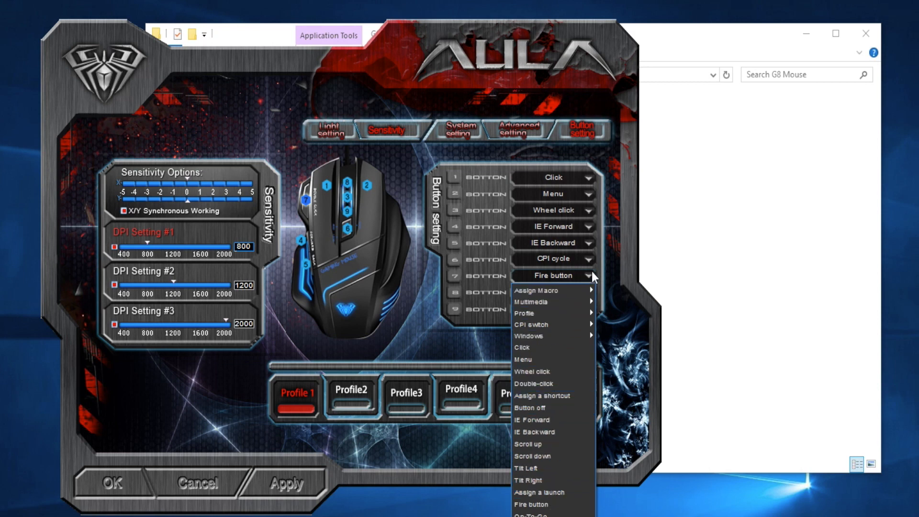
left_click(527, 443)
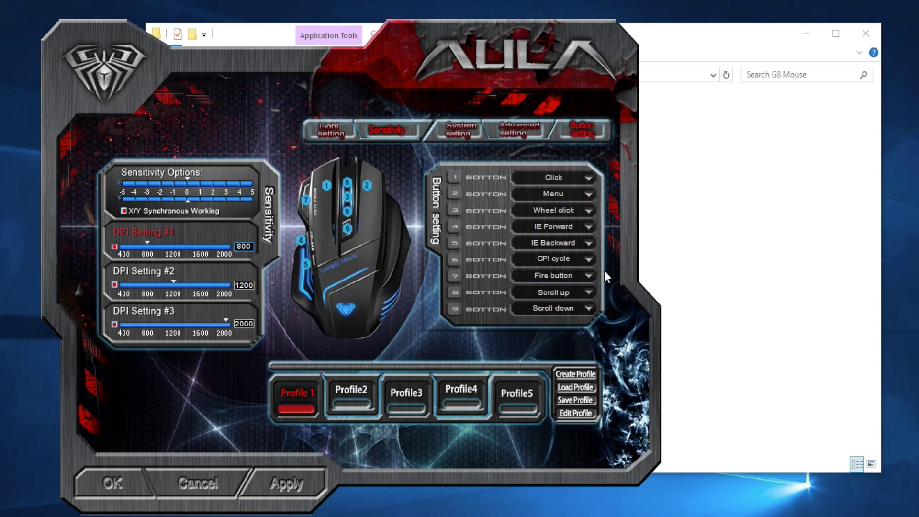
mouse_move(528, 292)
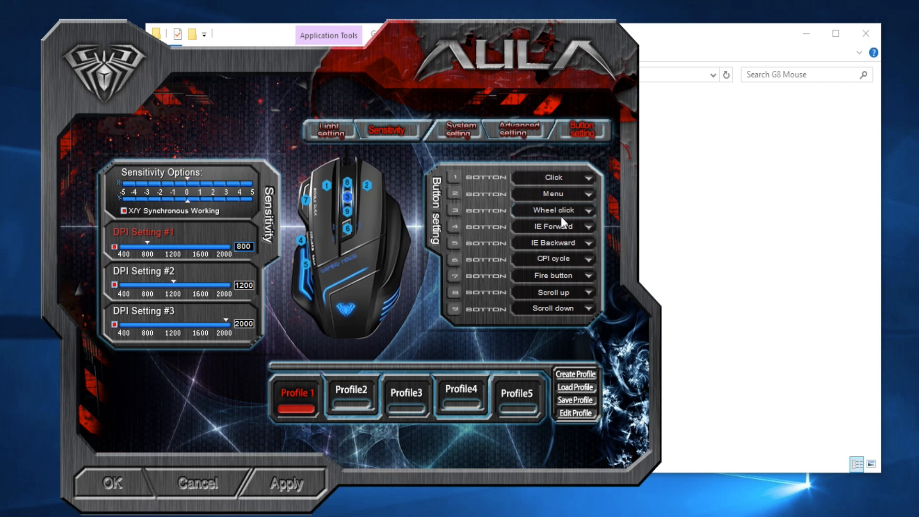
mouse_move(575, 201)
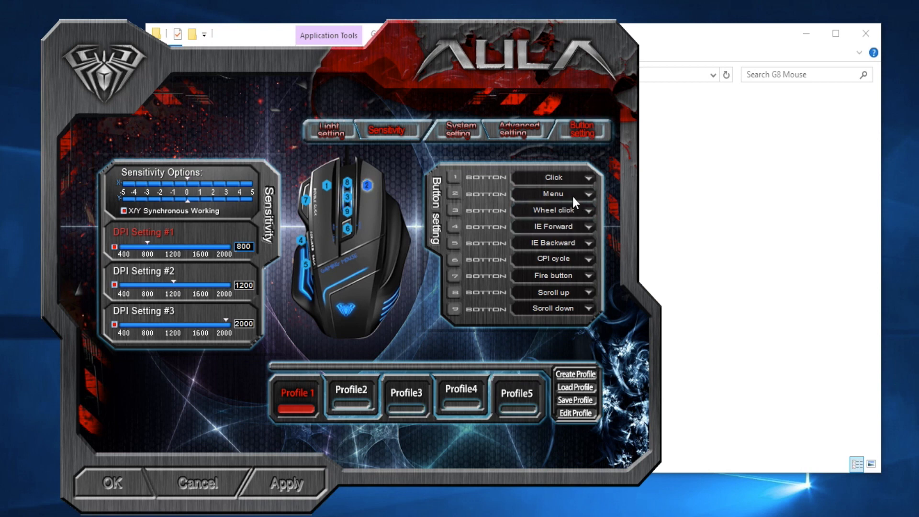
mouse_move(677, 373)
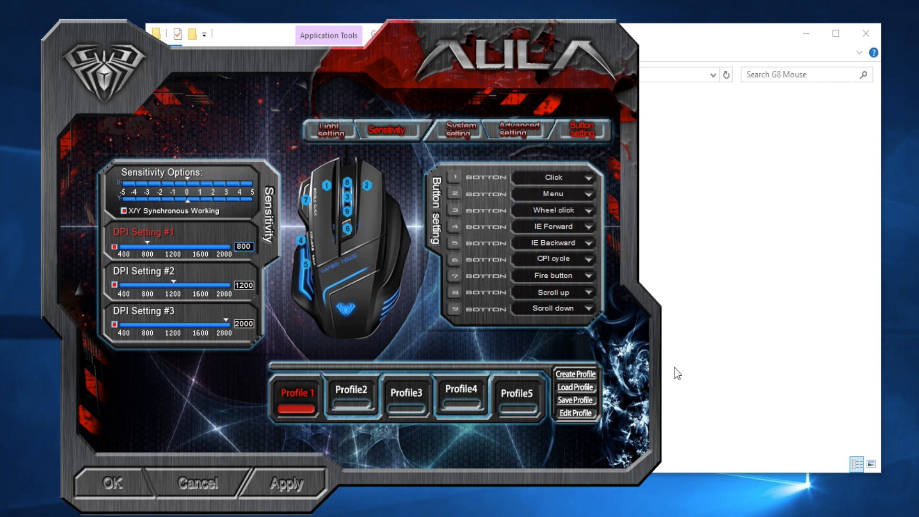